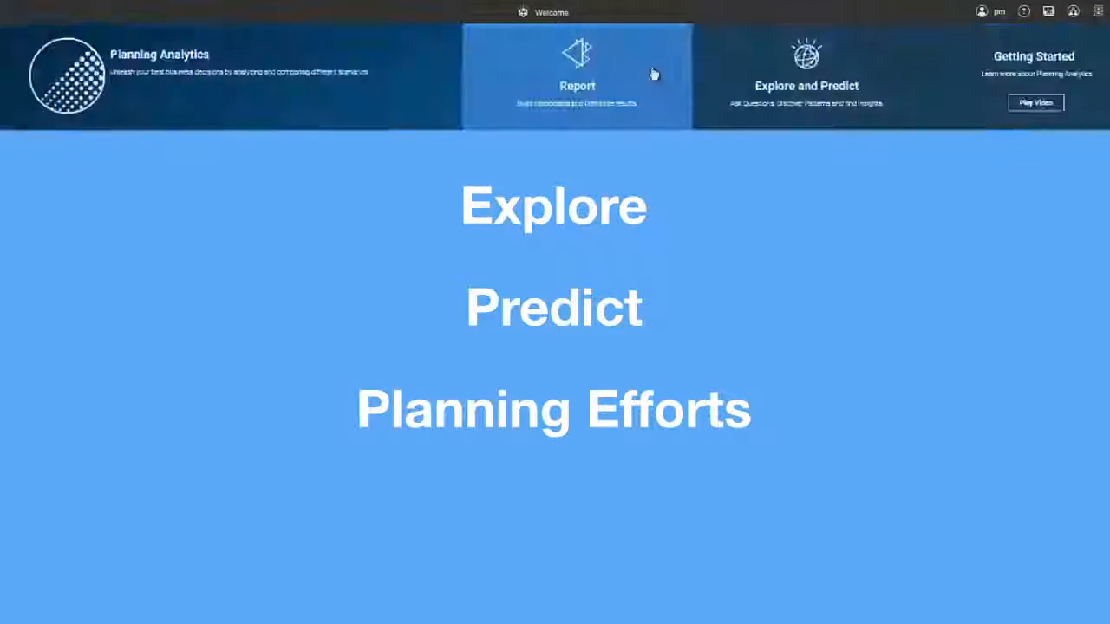
Show the welcome page listing the shared Smartco content books.
click(576, 73)
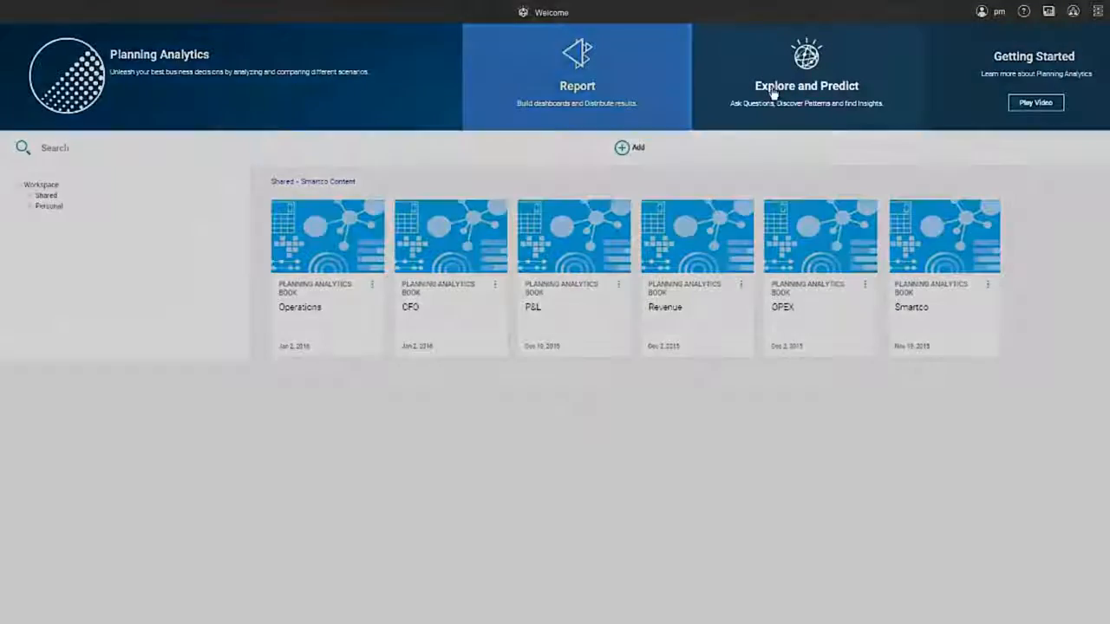
Launch Watson Analytics from the Explore and Predict tile for Smartco Product Sales Data.
double_click(451, 234)
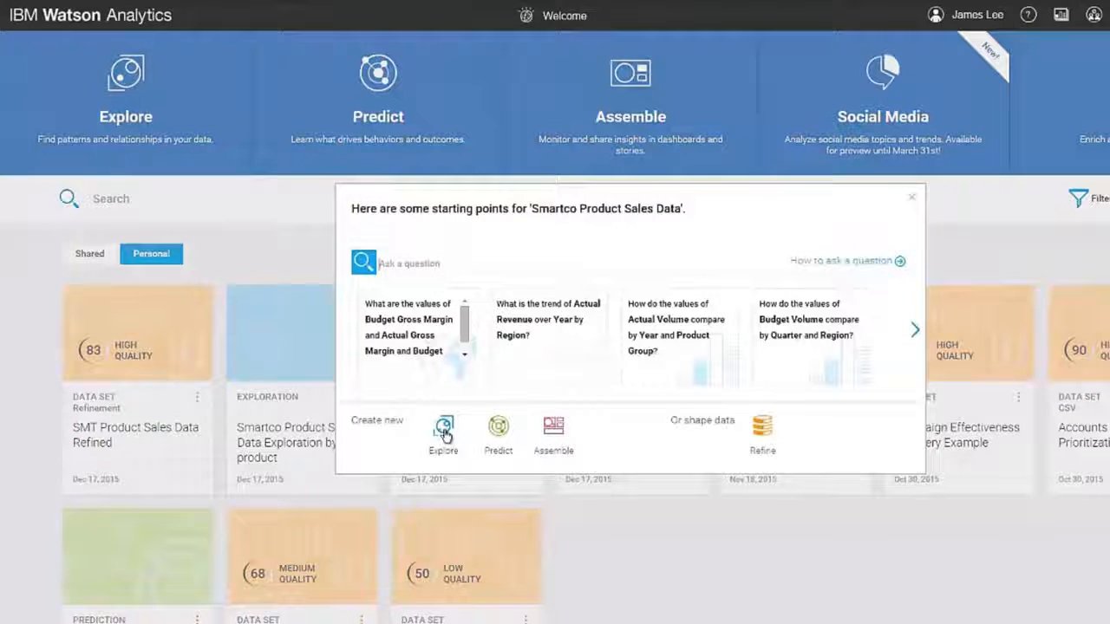
Start an exploration of the sales data and begin the question 'what is the actual gross margin'.
click(444, 437)
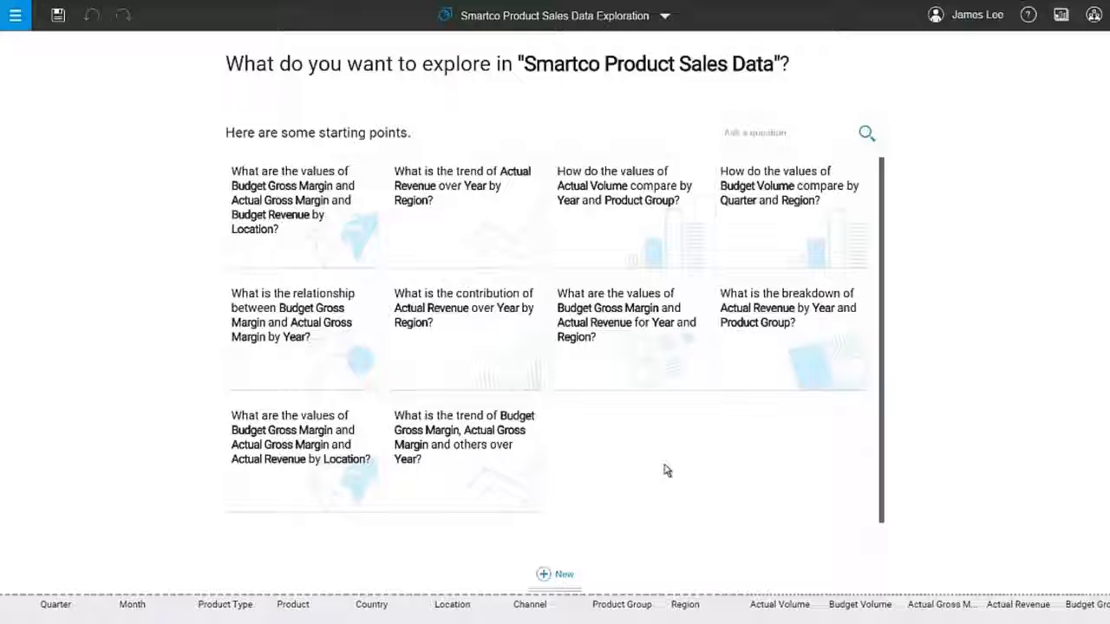
click(302, 199)
text(what is the actua)
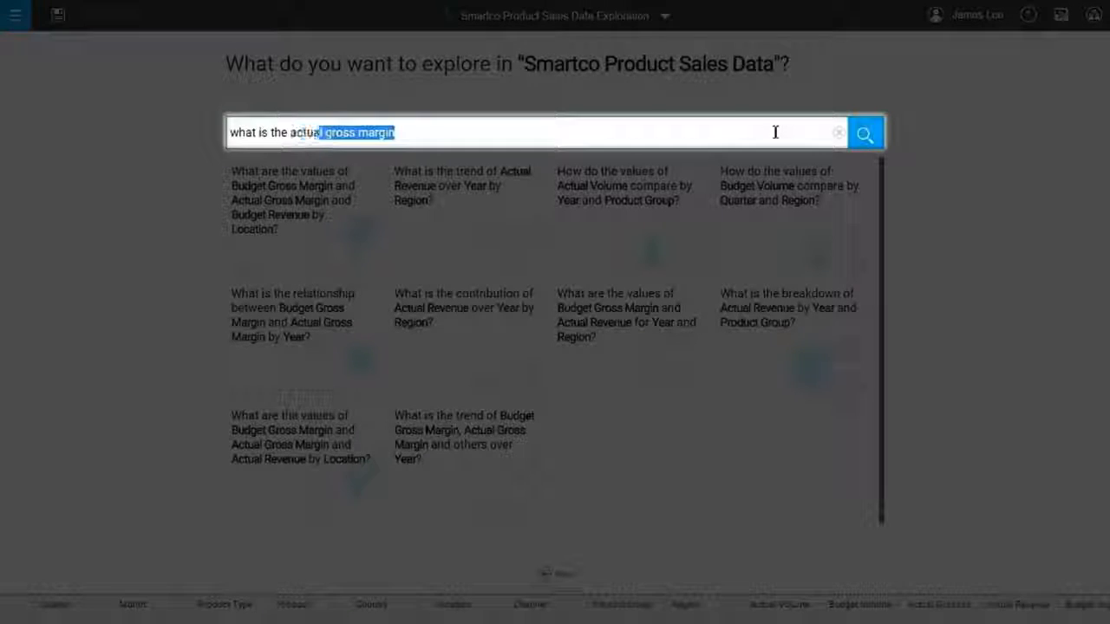
Complete the question with 'by product type' and submit it for suggested explorations.
text(by)
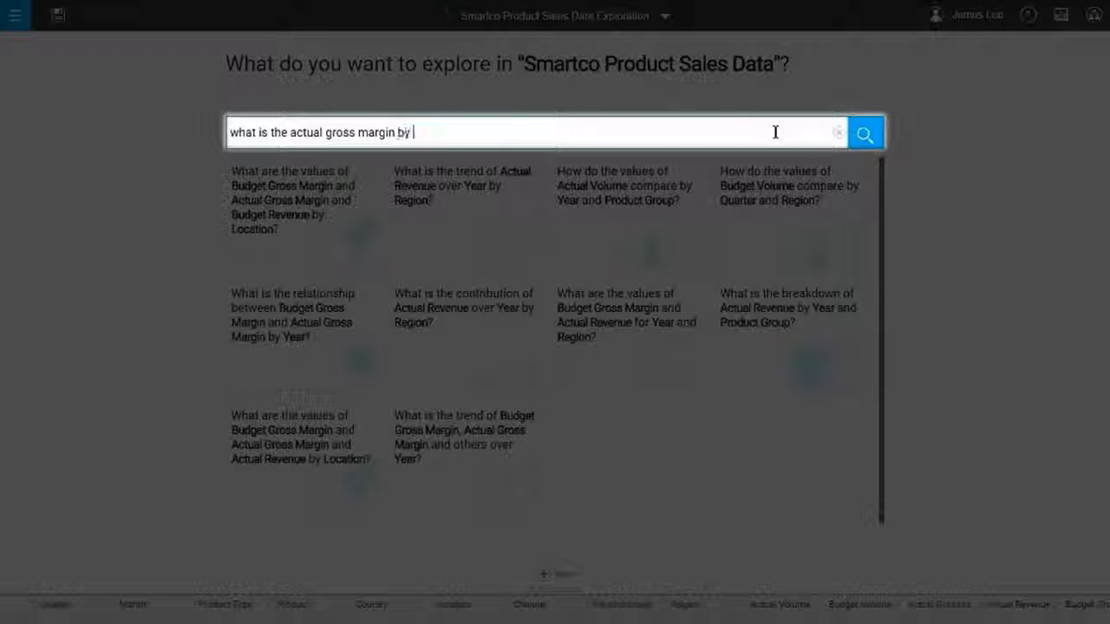
text(product type)
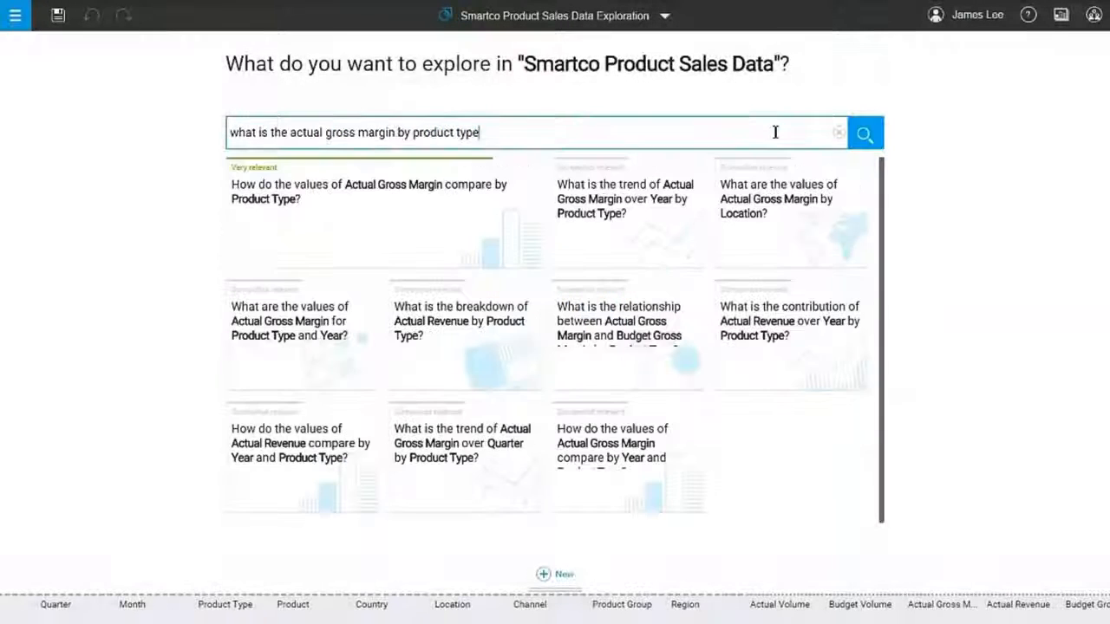
click(368, 190)
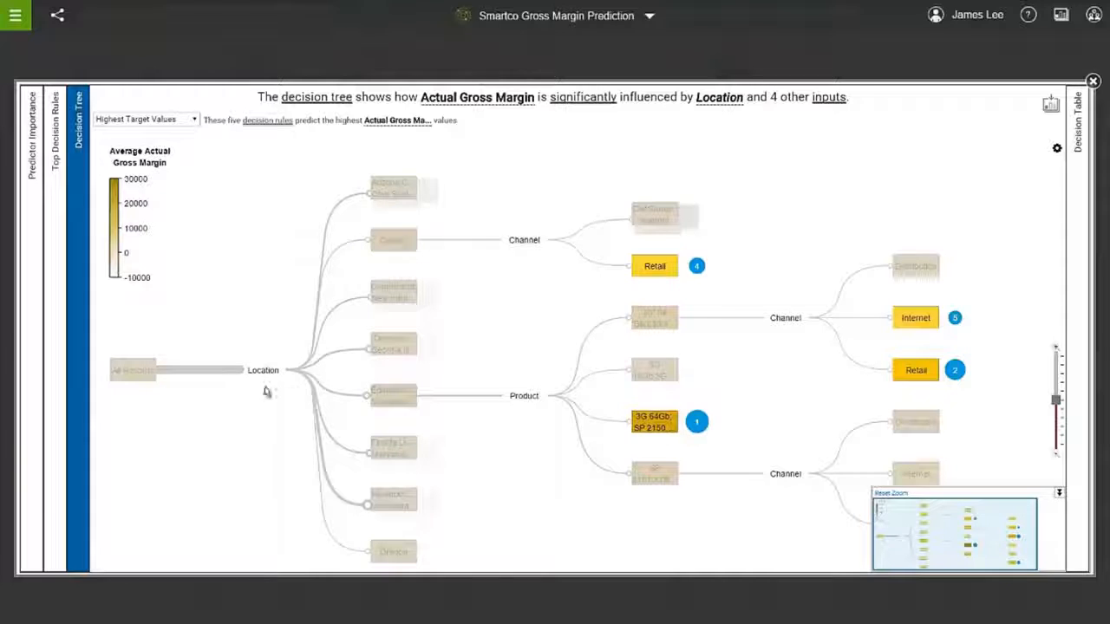
Focus the Actual Gross Margin decision tree on its Location split.
click(264, 372)
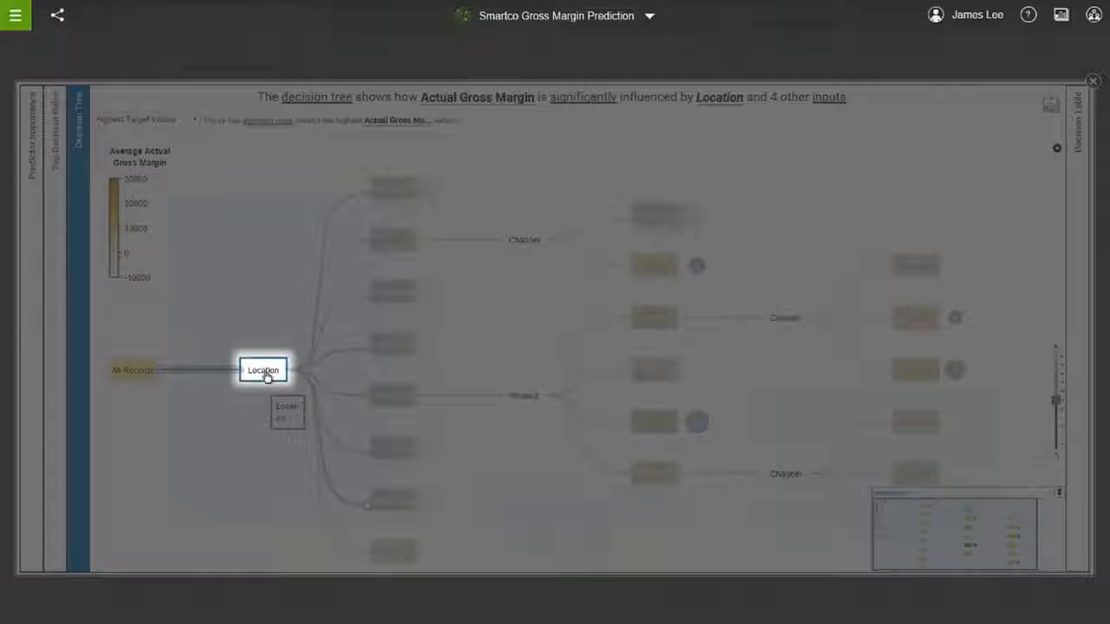